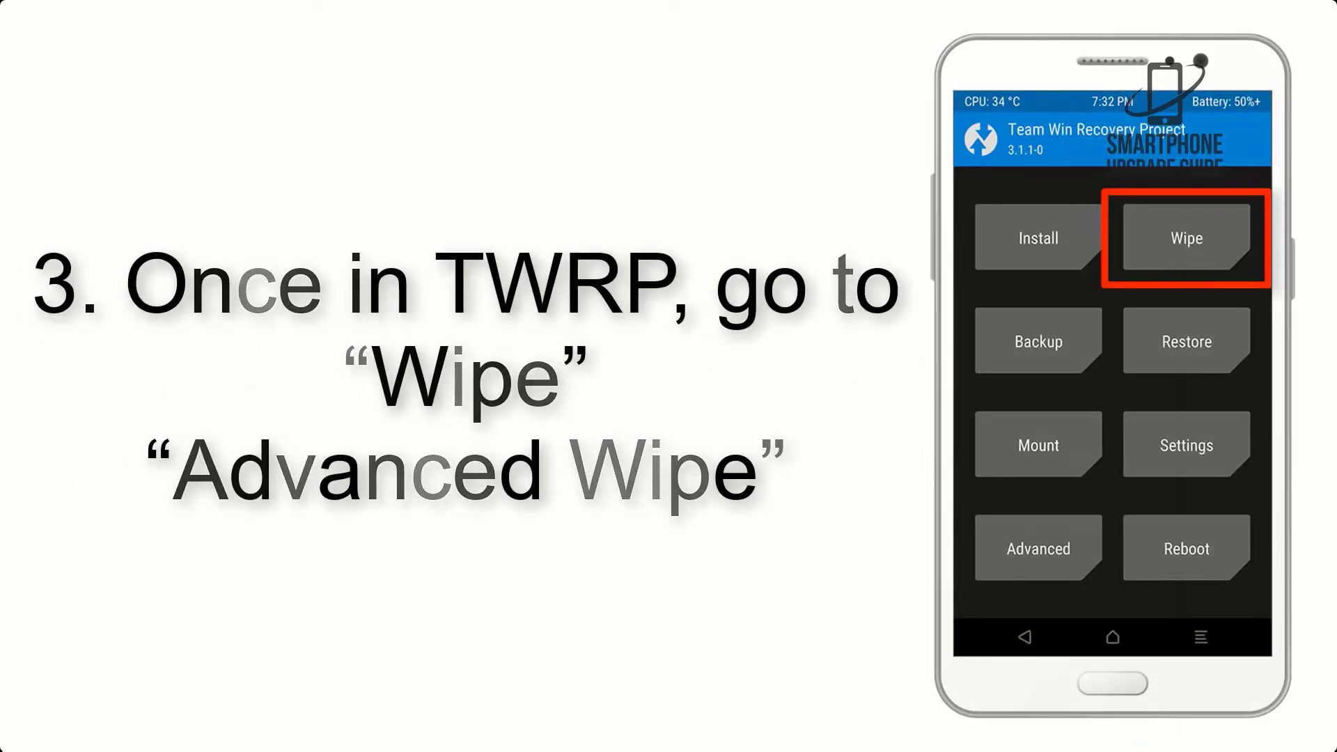
# Wipe Dalvik Cache, System, data and Cache via Advanced Wipe, keeping internal storage
pyautogui.click(1184, 237)
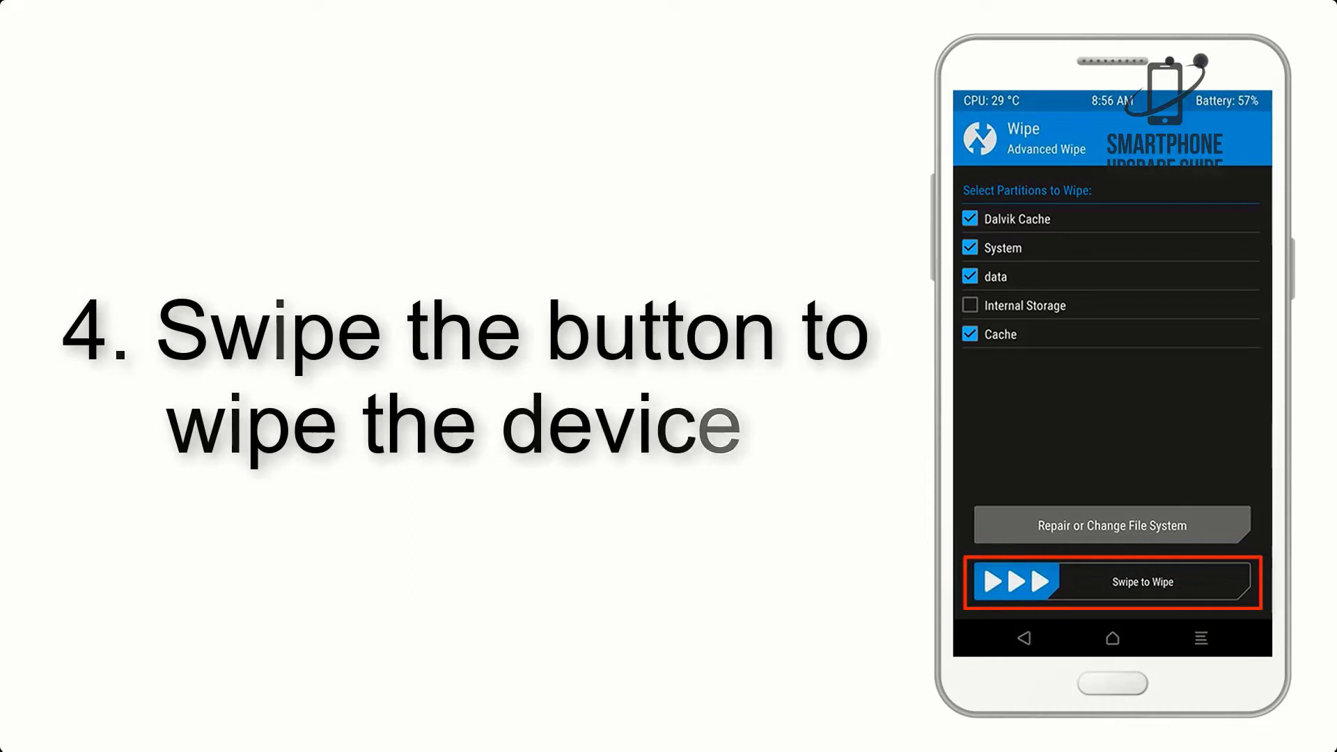
pyautogui.moveTo(1005, 582); pyautogui.dragTo(1210, 582)
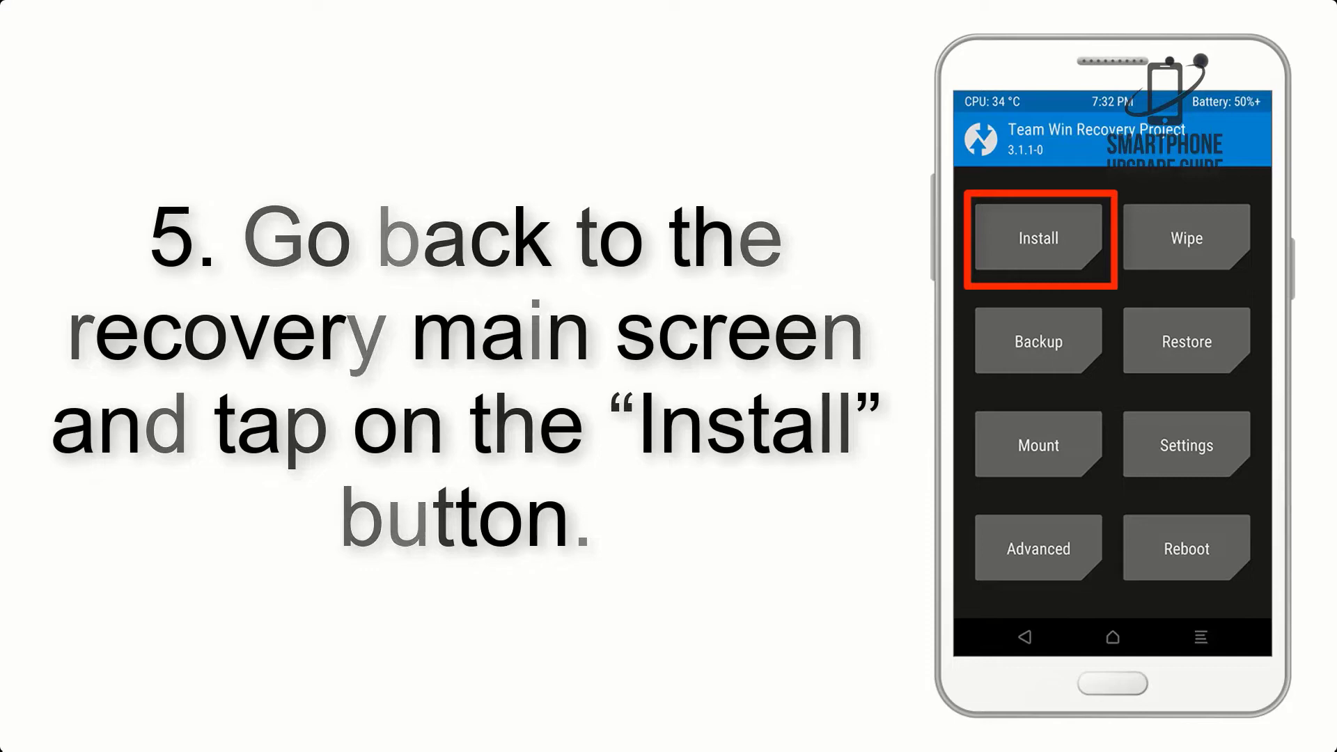
# Install the LineageOS nightly zip and Mini Dynamic GApps until flashing reports success
pyautogui.click(1035, 238)
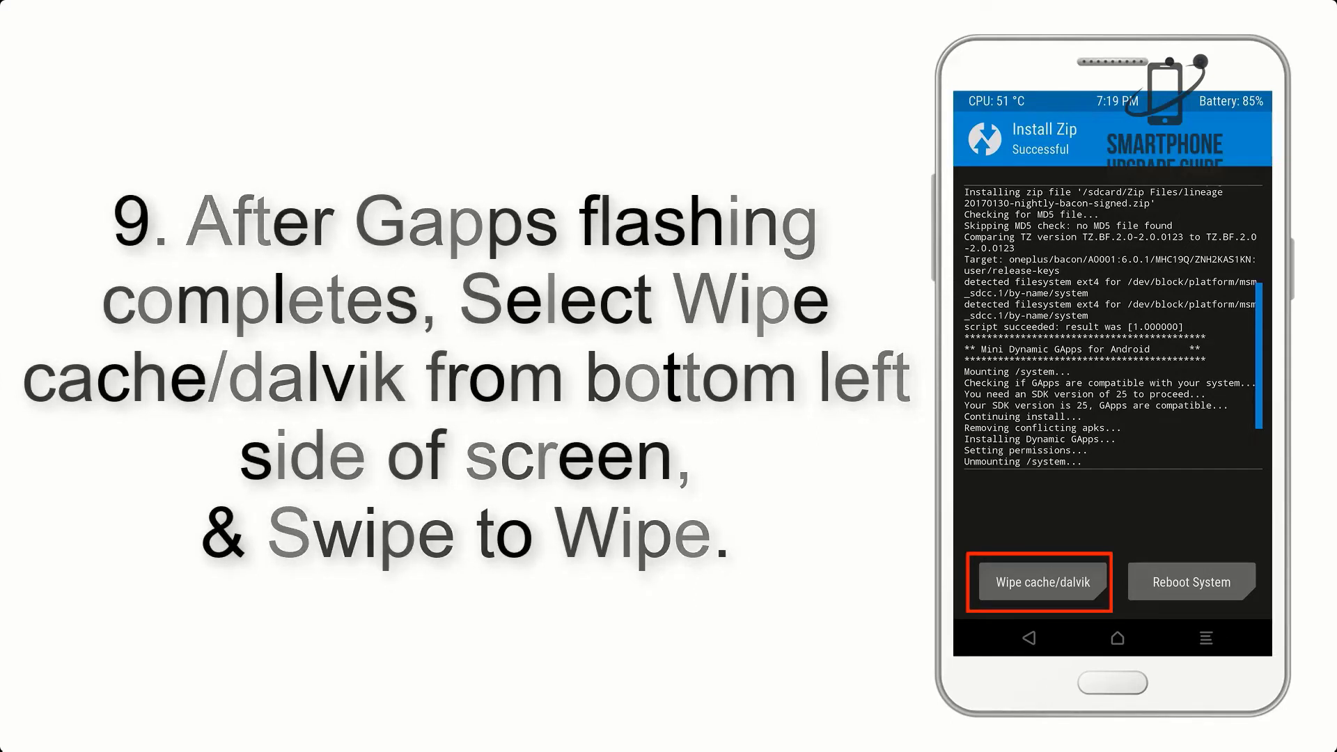
pyautogui.click(1190, 582)
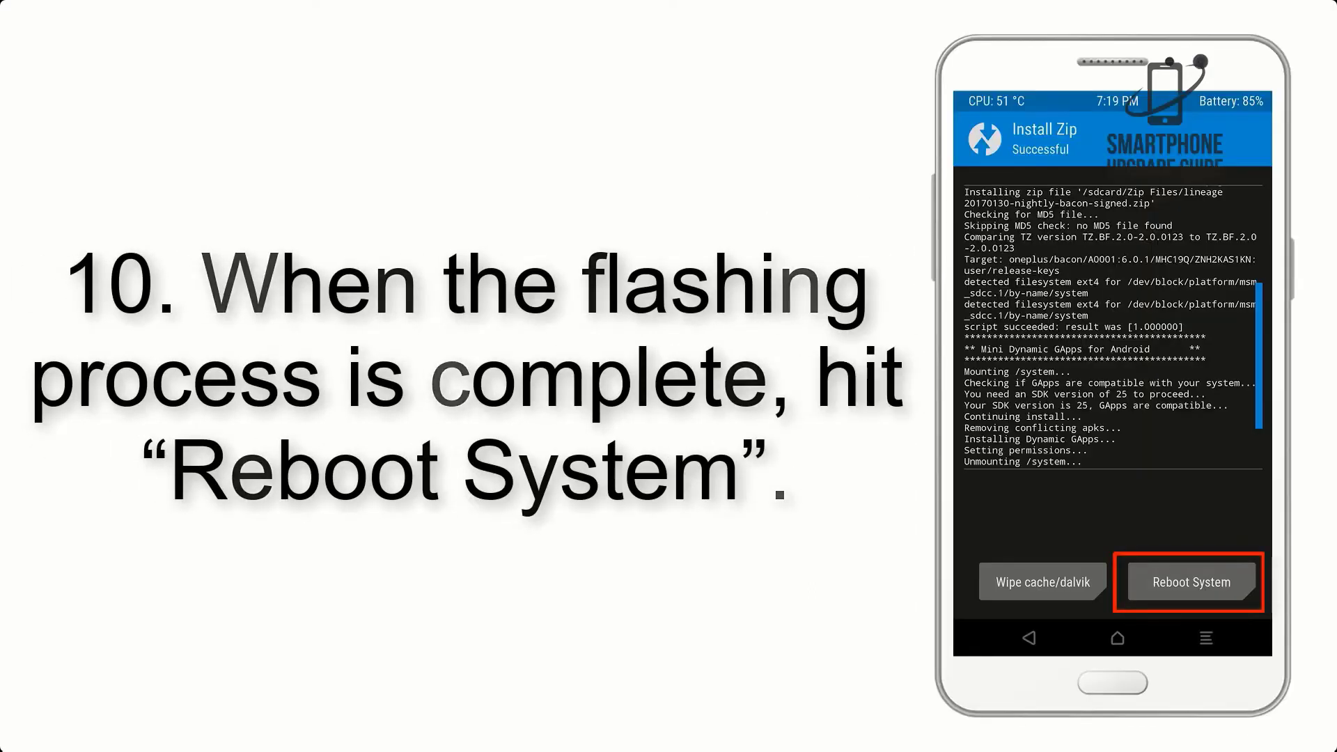